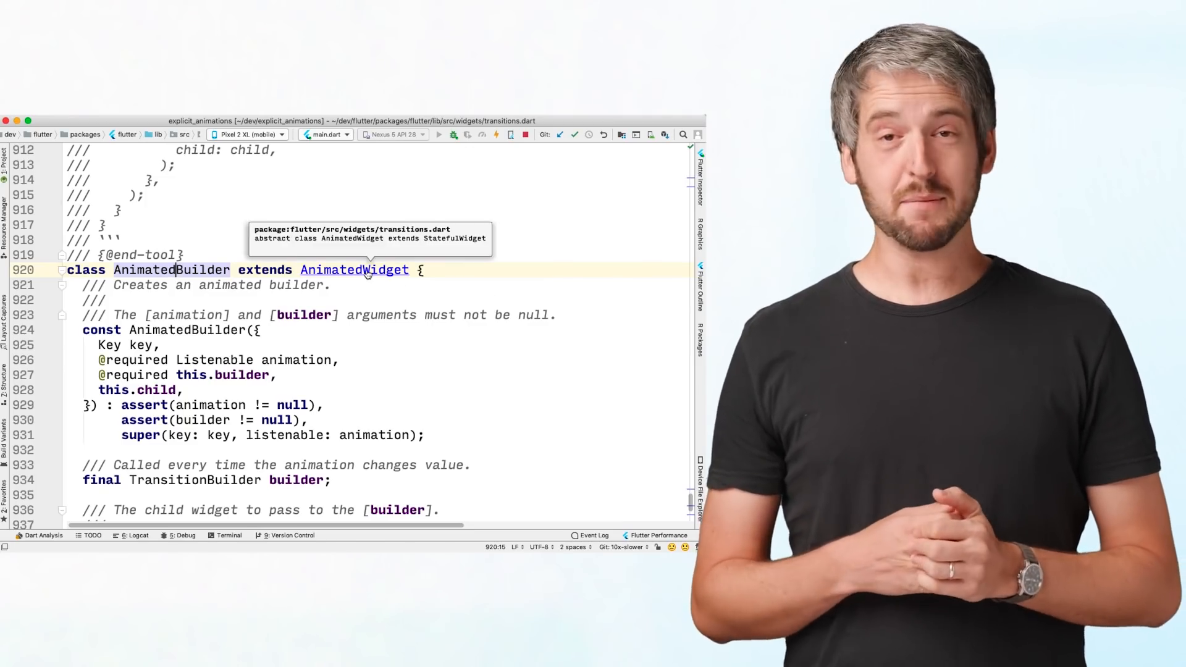
Navigate to the AnimatedWidget declaration, then into _AnimatedState's _handleChange method revealing its setState call
{"action": "left_click", "coordinate": [355, 269]}
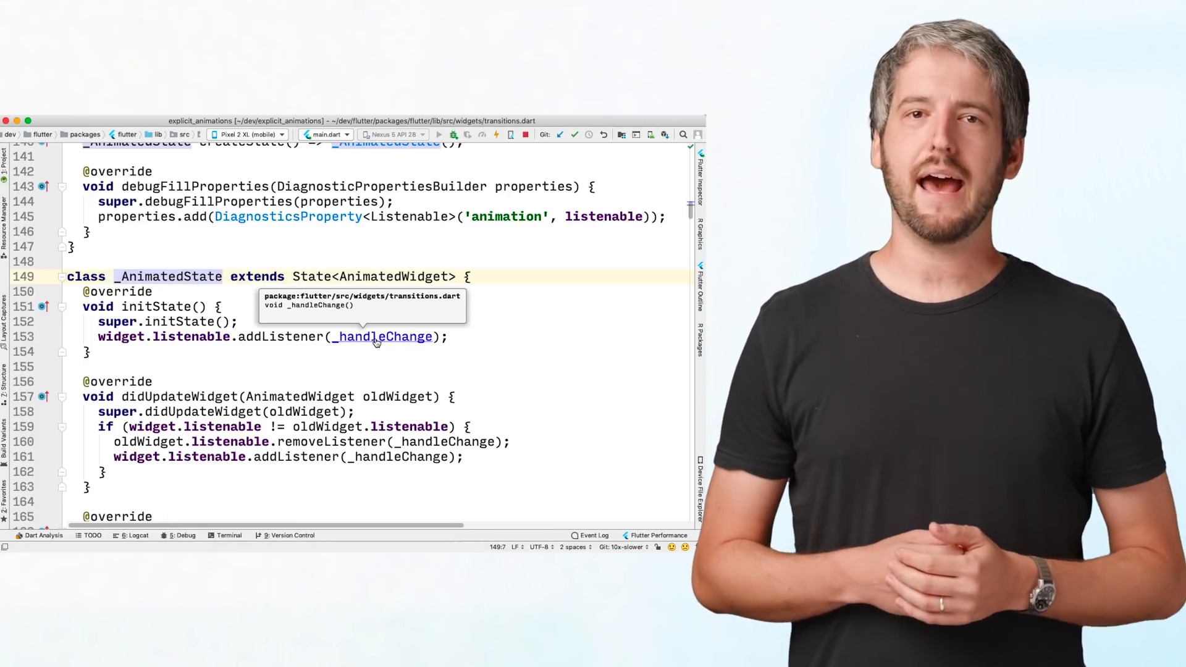
{"action": "left_click", "coordinate": [383, 336]}
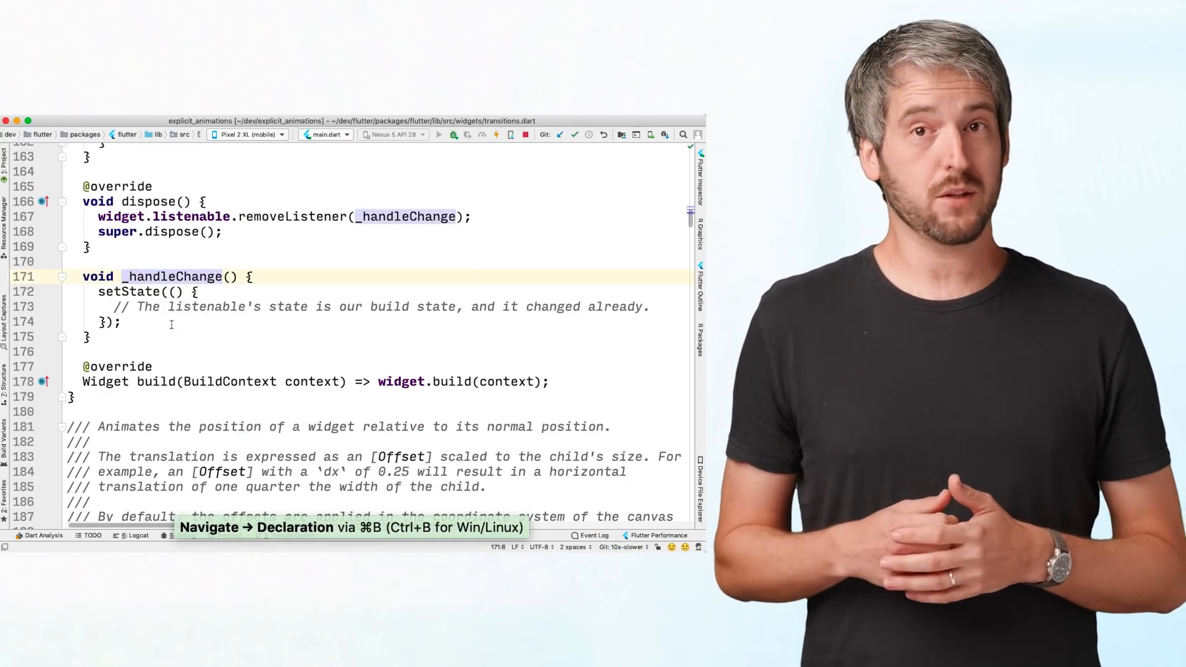